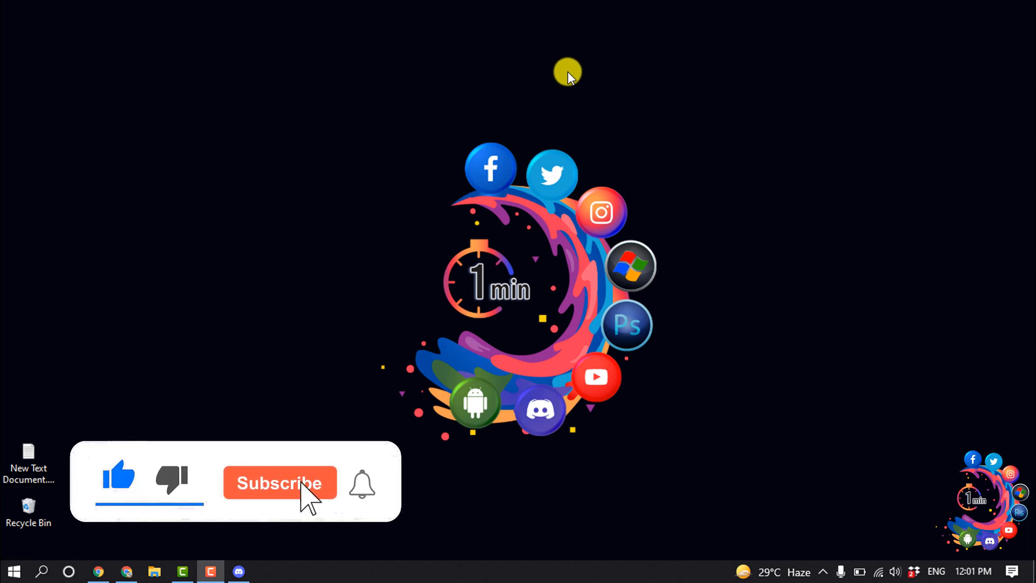
Switch off Hardware Acceleration in Discord's Advanced settings, then return to Chrome.
left_click(279, 482)
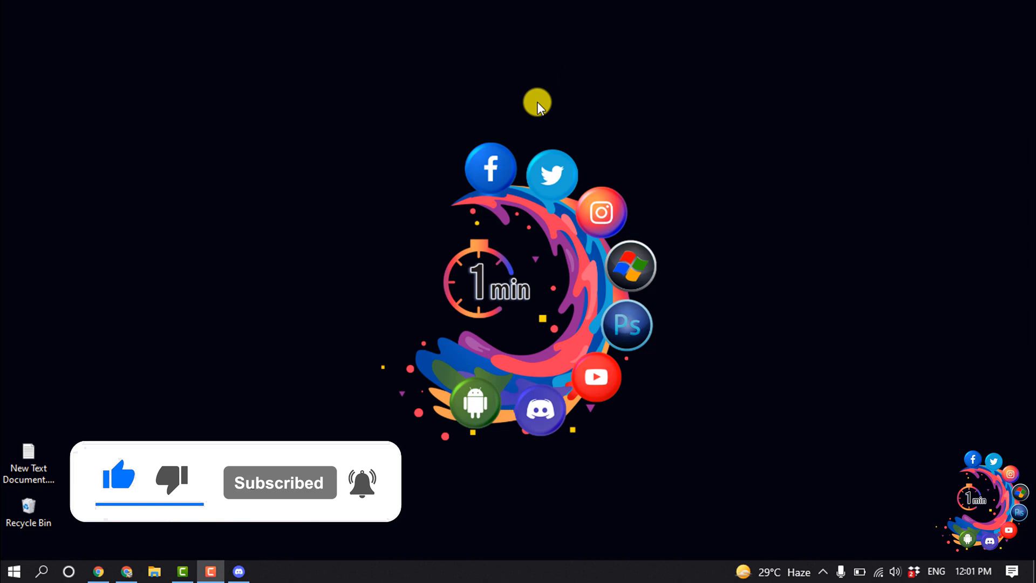
left_click(210, 570)
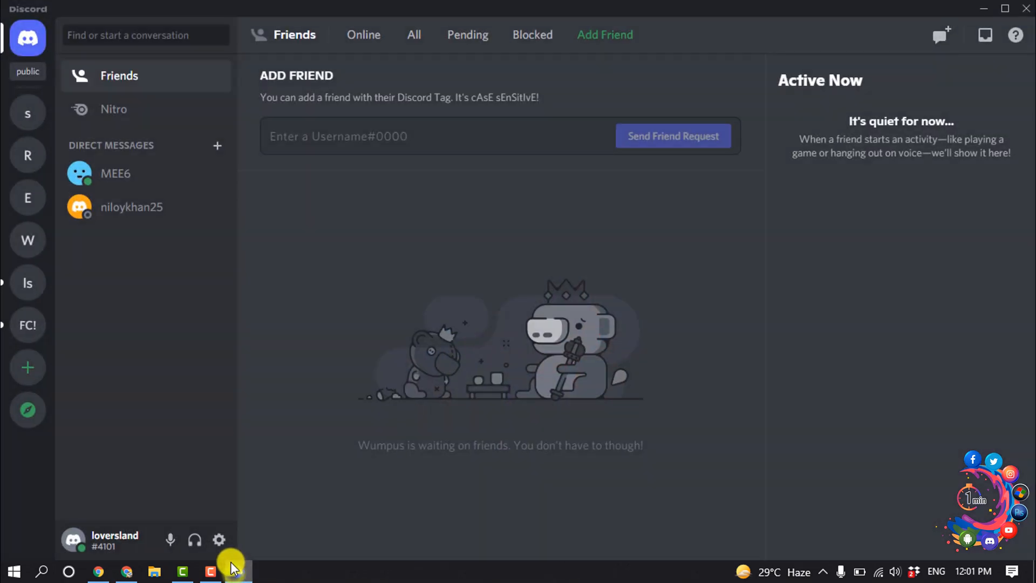
left_click(218, 539)
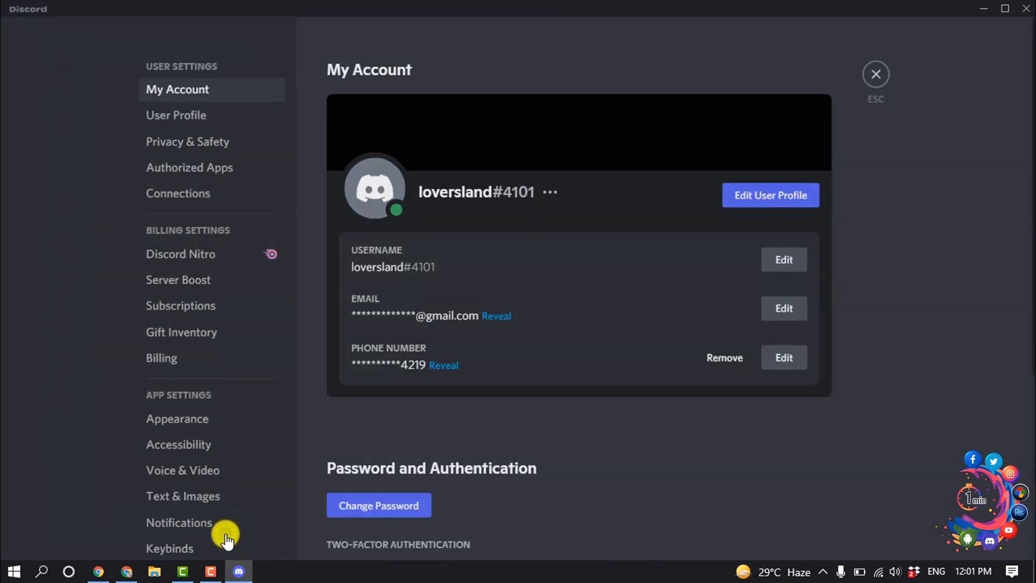
scroll("down", 3)
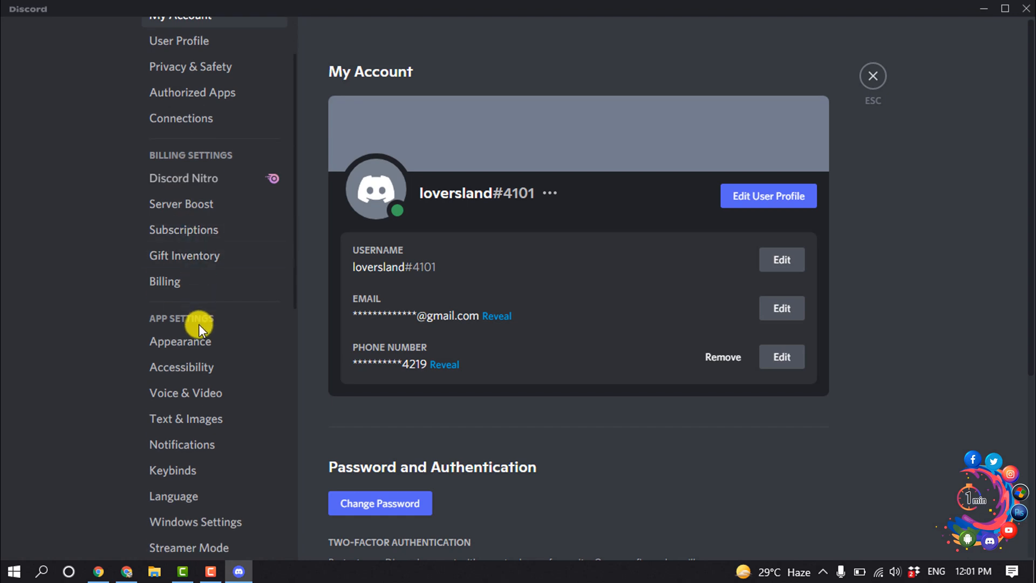
left_click(175, 421)
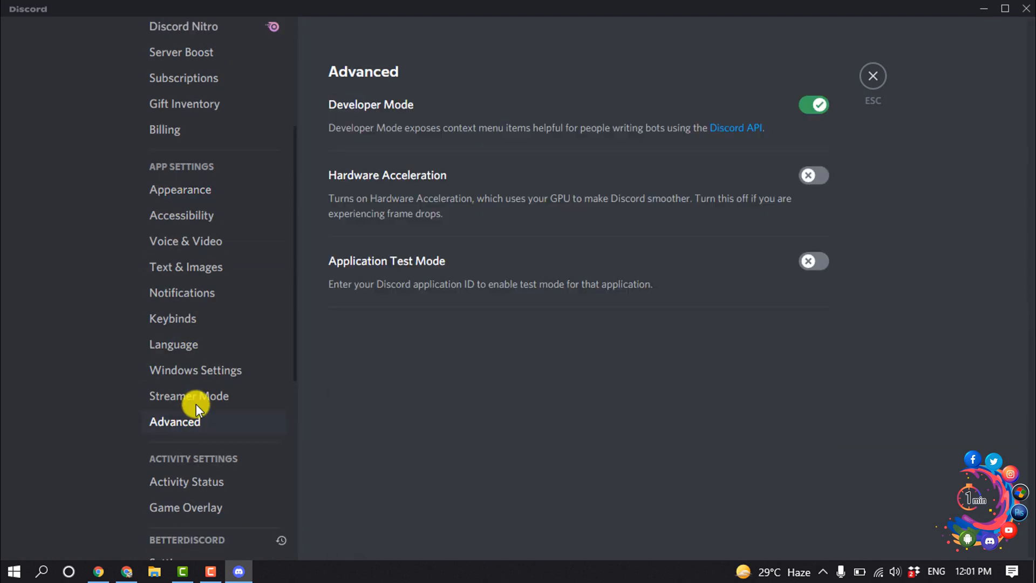
mouse_move(355, 189)
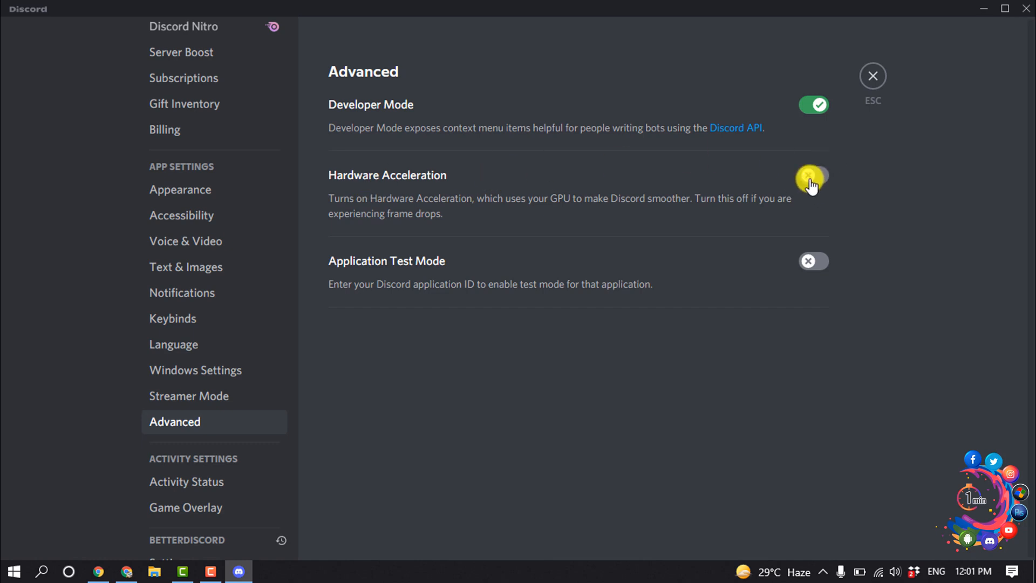
left_click(872, 75)
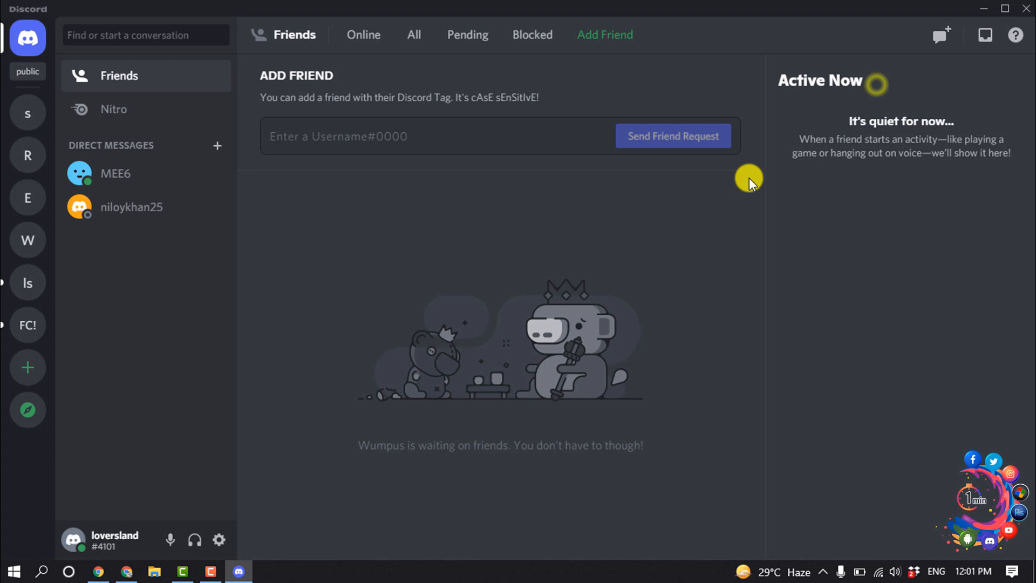
left_click(97, 571)
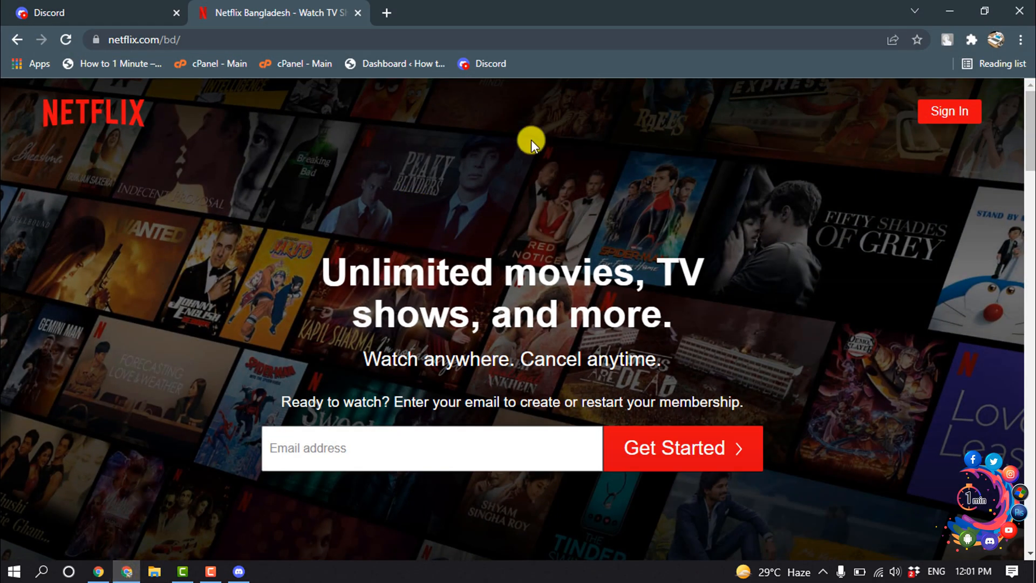
Search Chrome settings for 'hardware' and turn off 'Use hardware acceleration when available'.
left_click(1022, 39)
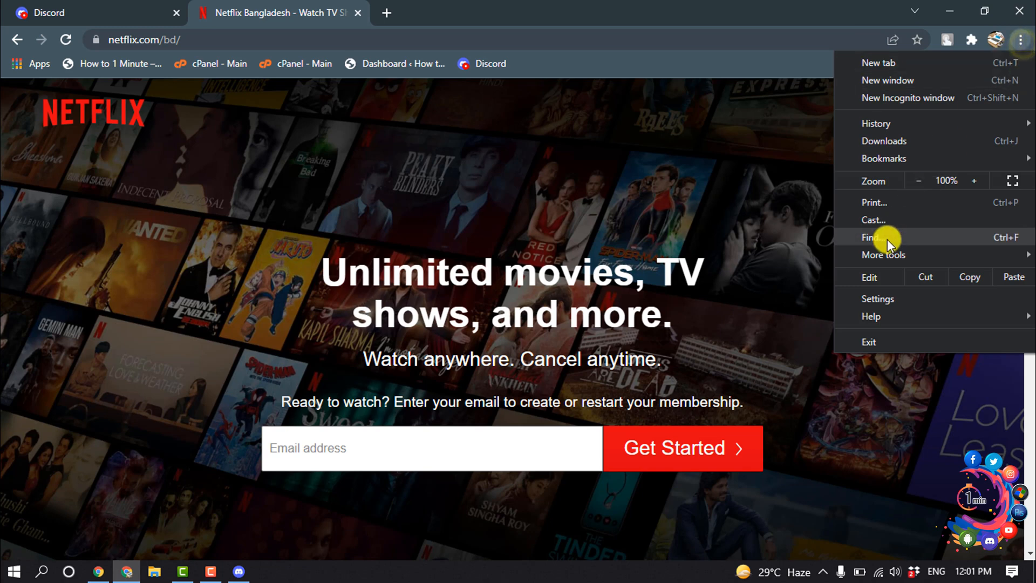
left_click(878, 298)
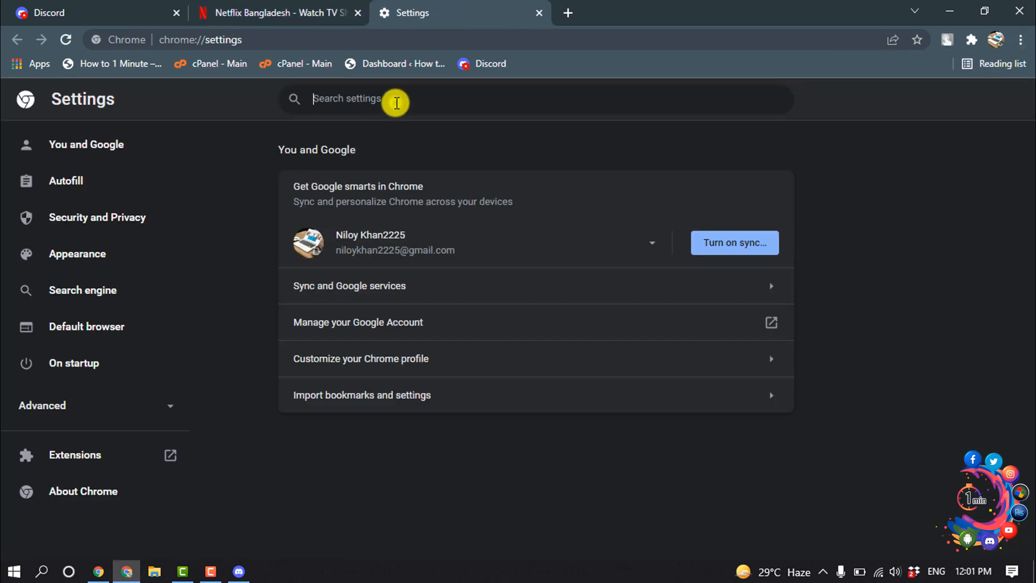
type("hardware")
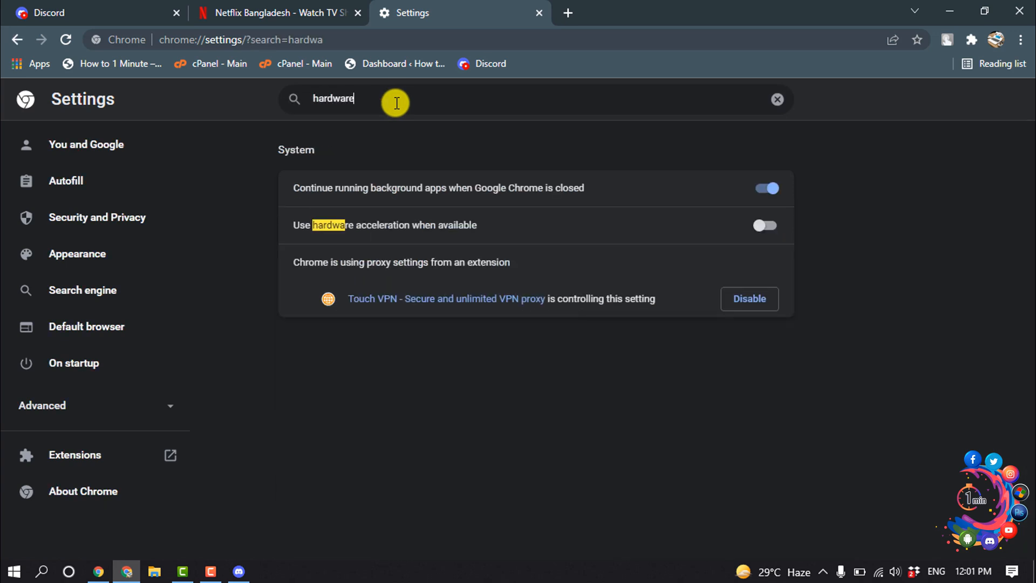
mouse_move(318, 235)
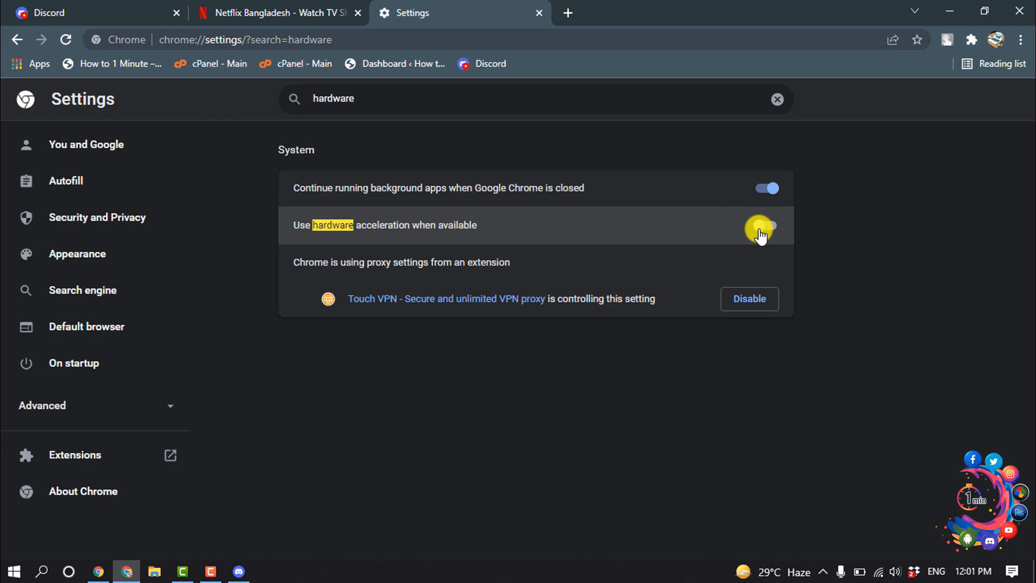
left_click(763, 225)
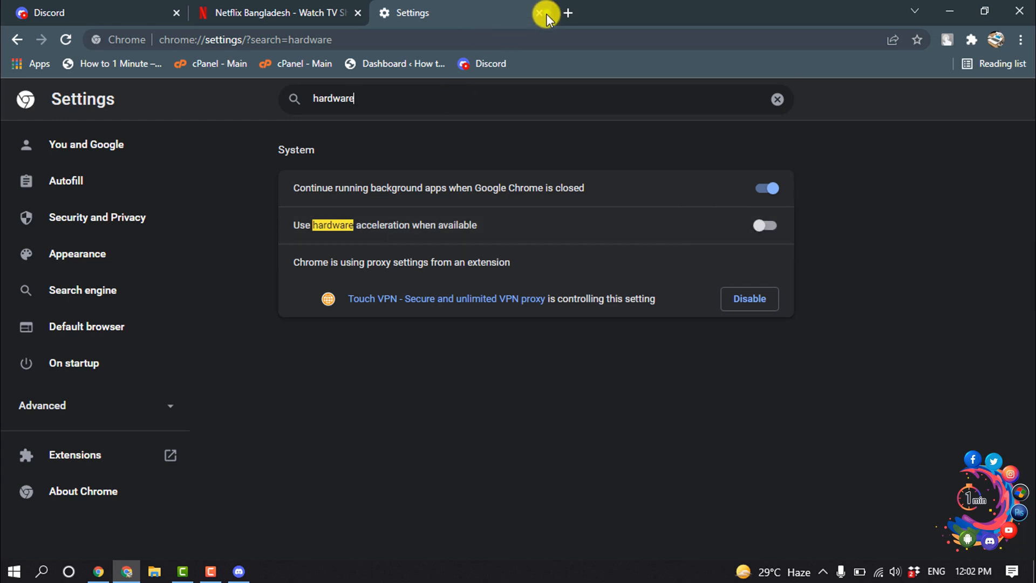
left_click(539, 12)
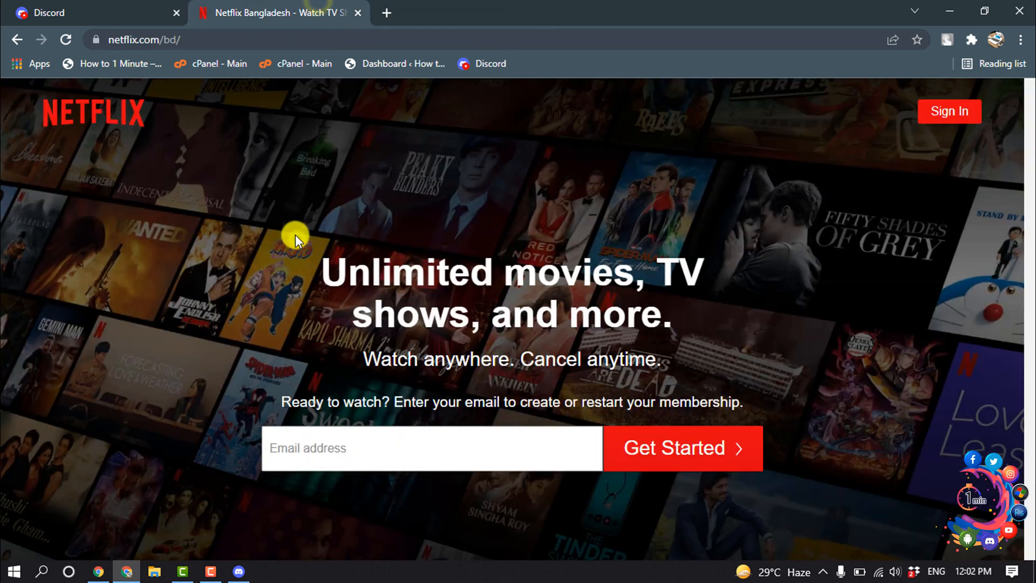
mouse_move(239, 571)
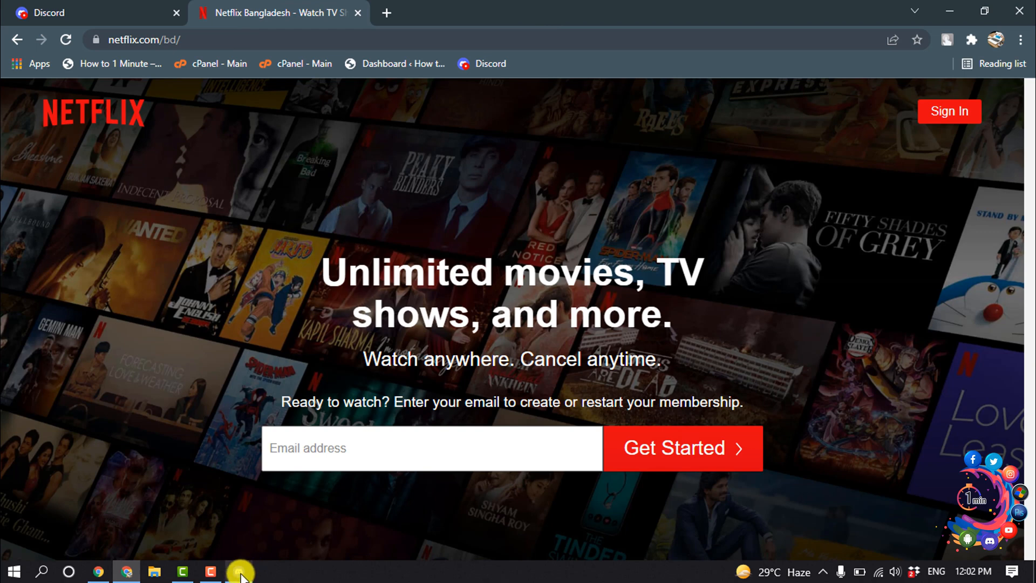
Add Google Chrome as a game under Activity Status from the running-programs list.
left_click(239, 571)
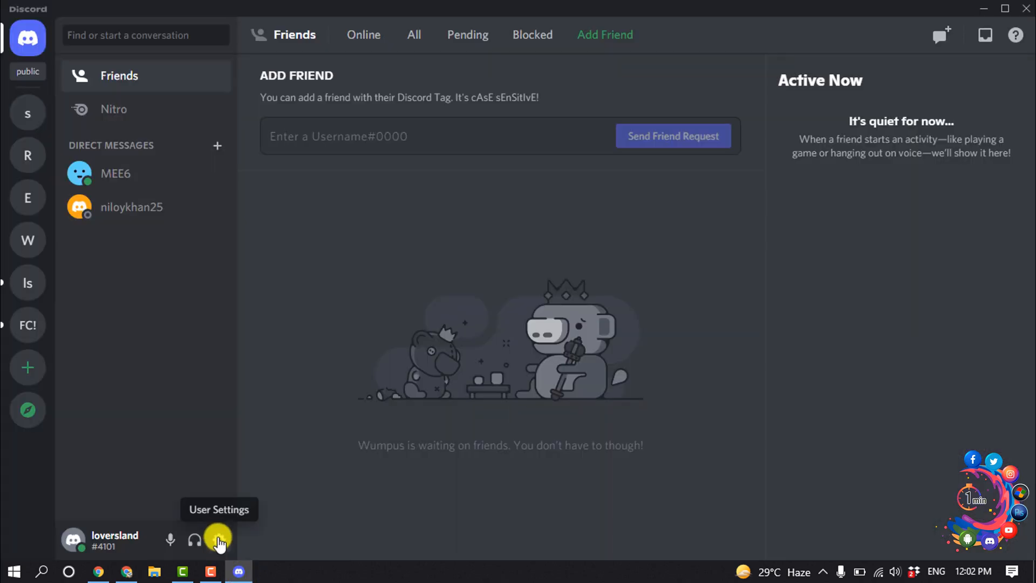
left_click(219, 539)
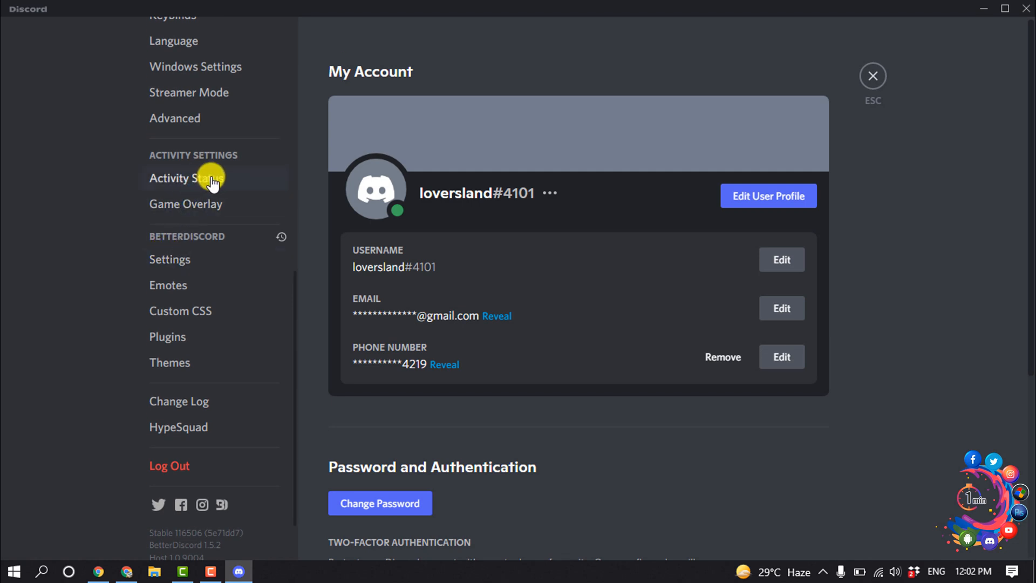
left_click(186, 177)
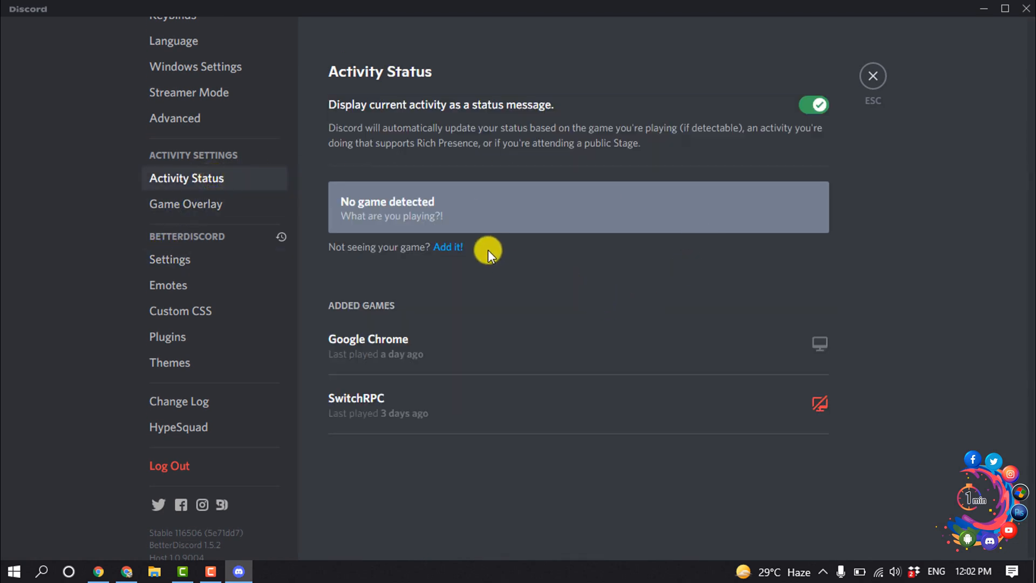
left_click(448, 246)
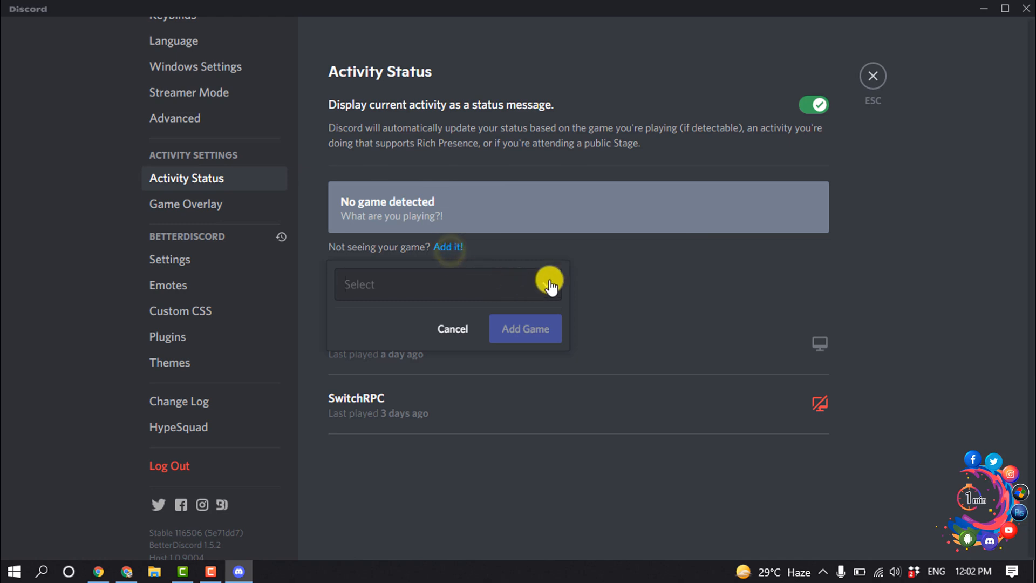
left_click(447, 284)
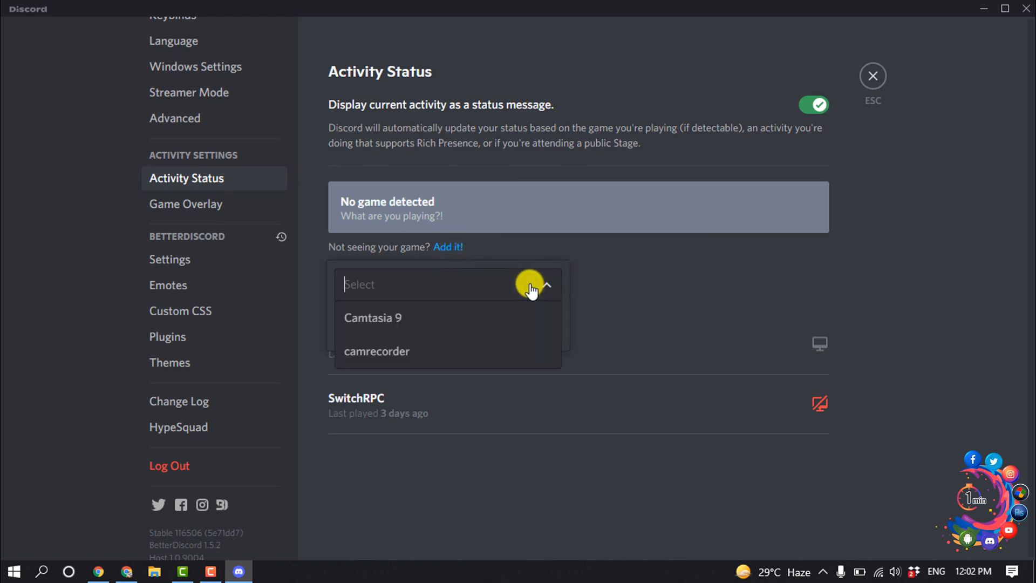
mouse_move(527, 281)
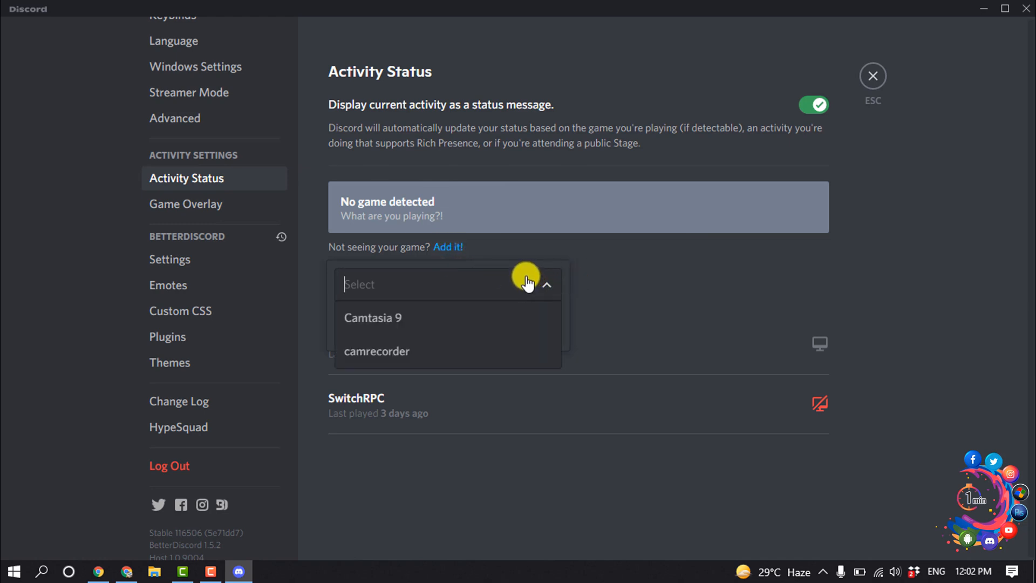
mouse_move(403, 368)
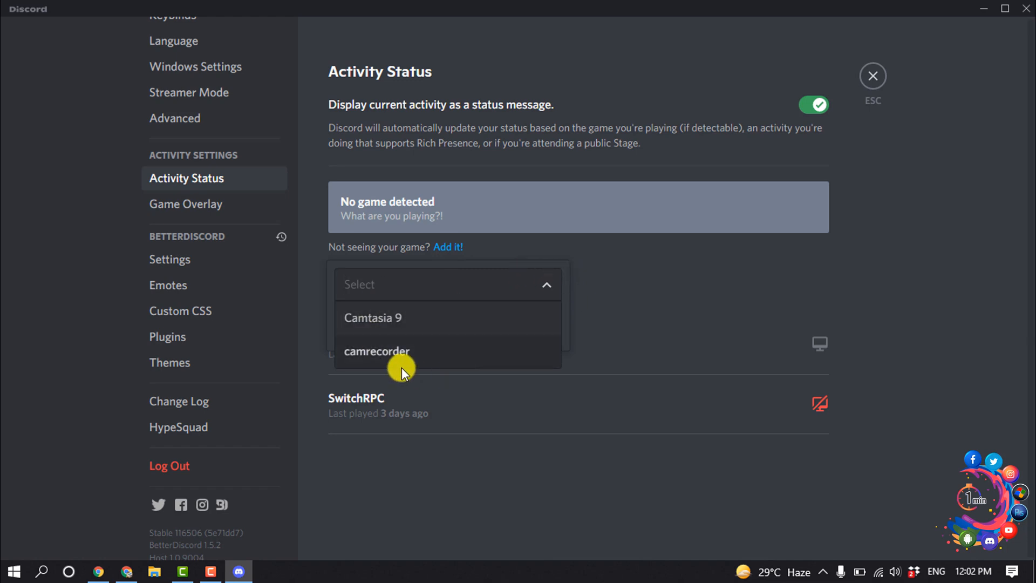
mouse_move(374, 330)
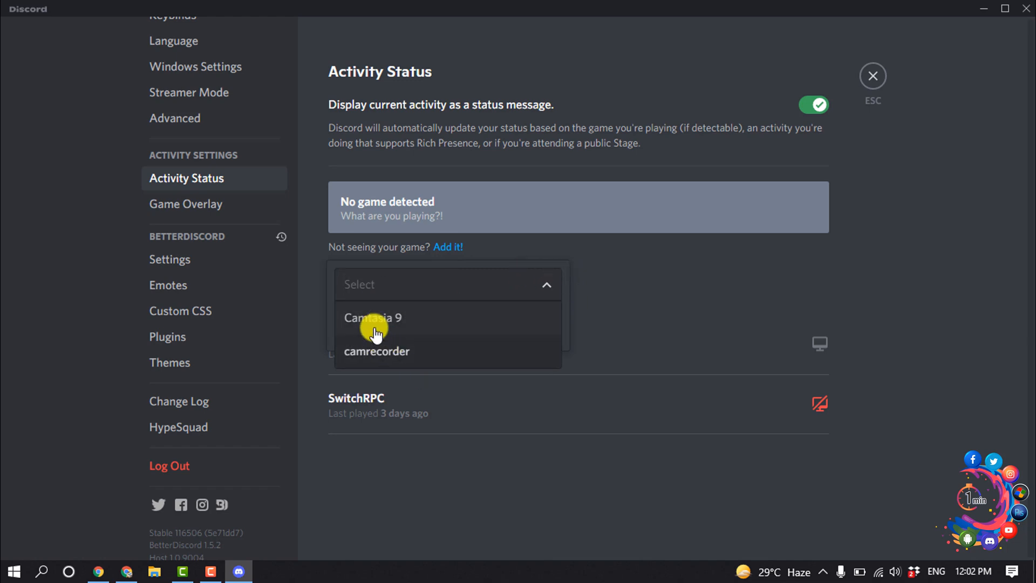
mouse_move(472, 333)
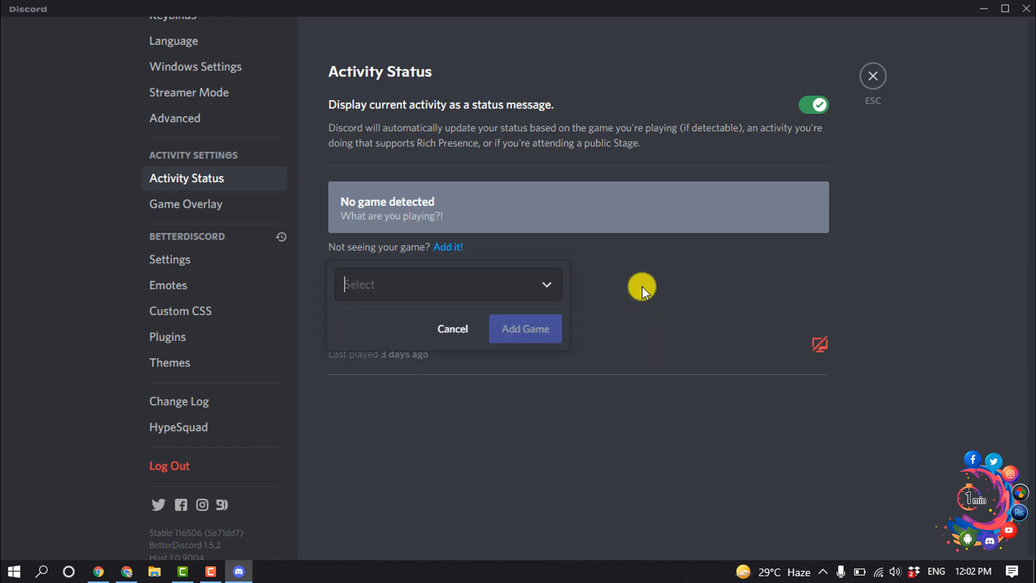
mouse_move(410, 291)
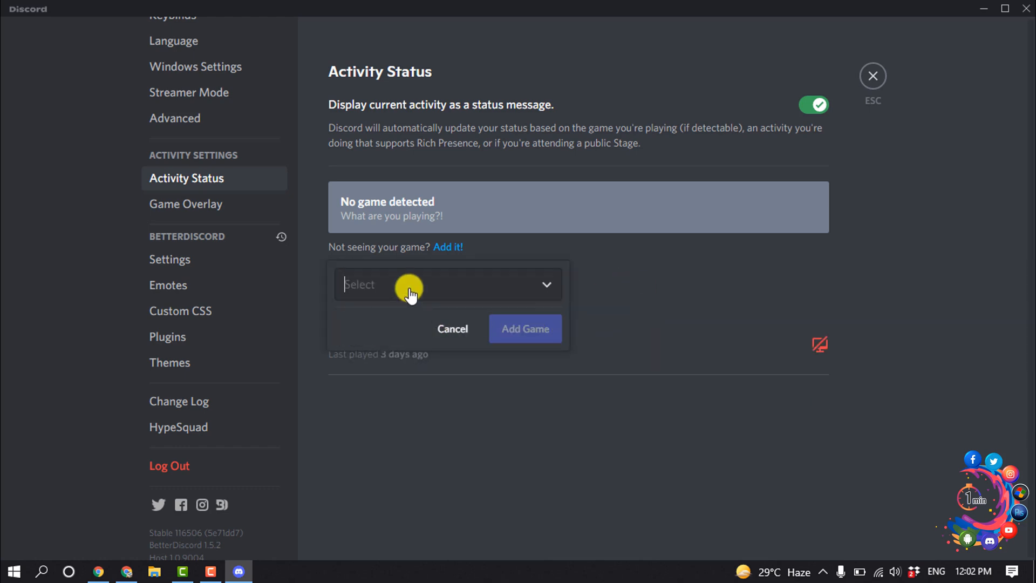
left_click(447, 284)
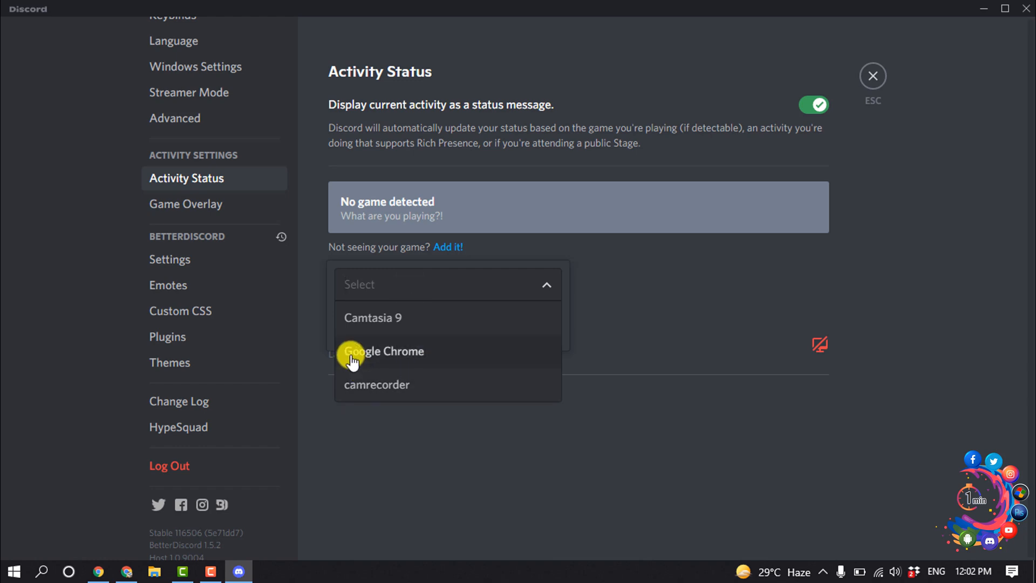
left_click(383, 351)
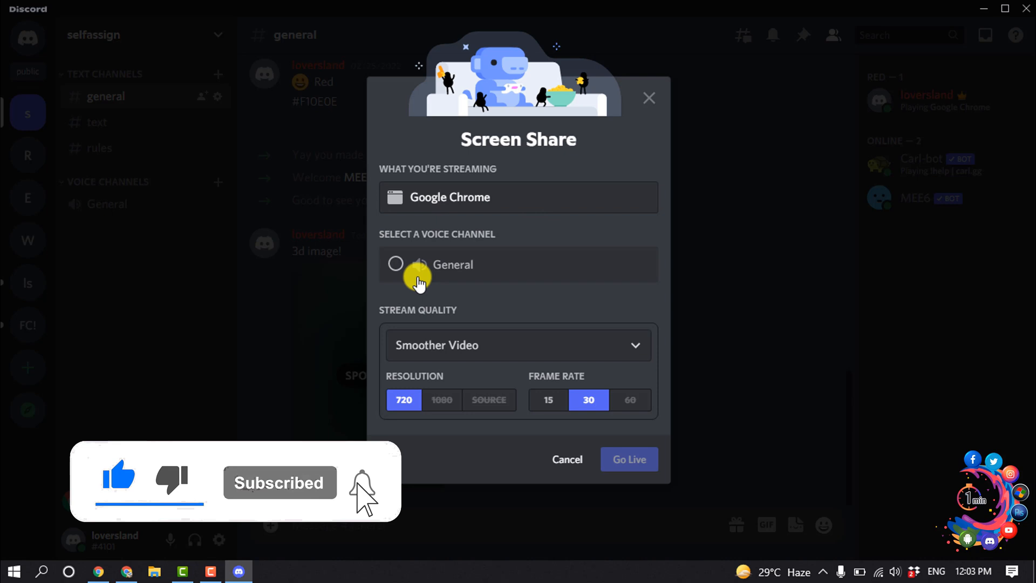
Go Live with Google Chrome in the General voice channel at 720p, 30 fps.
left_click(395, 265)
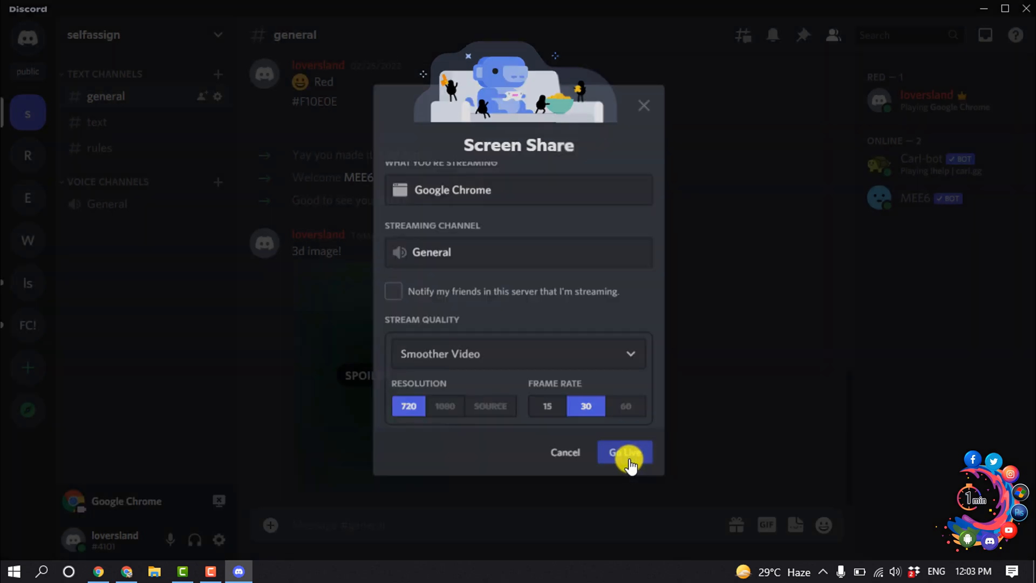
mouse_move(614, 420)
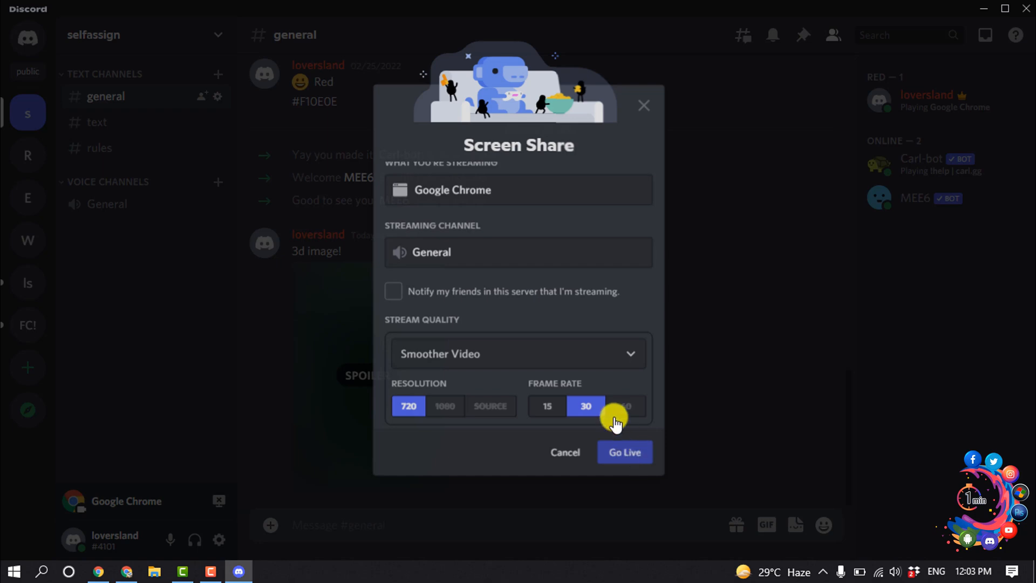
left_click(624, 452)
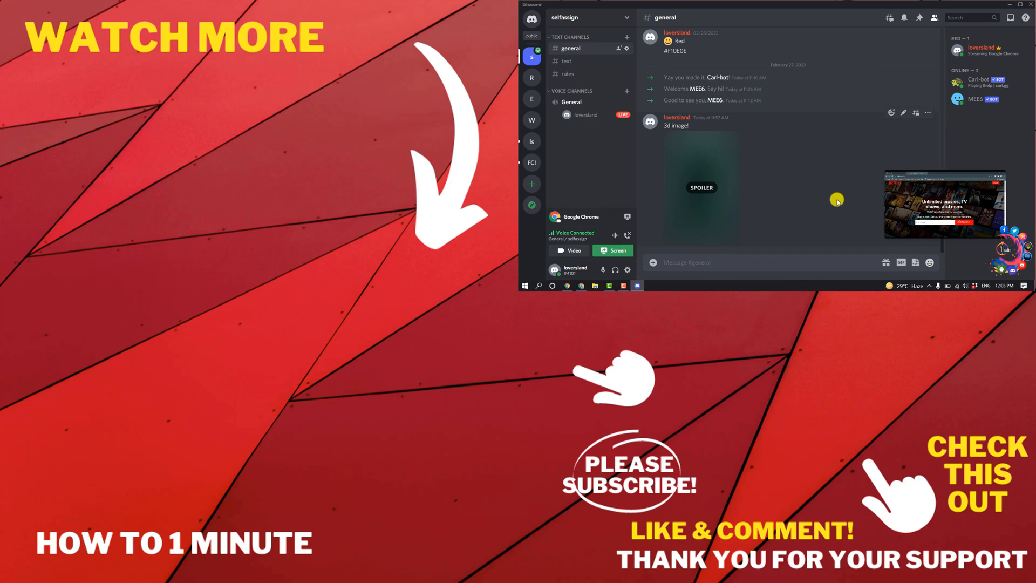
mouse_move(785, 224)
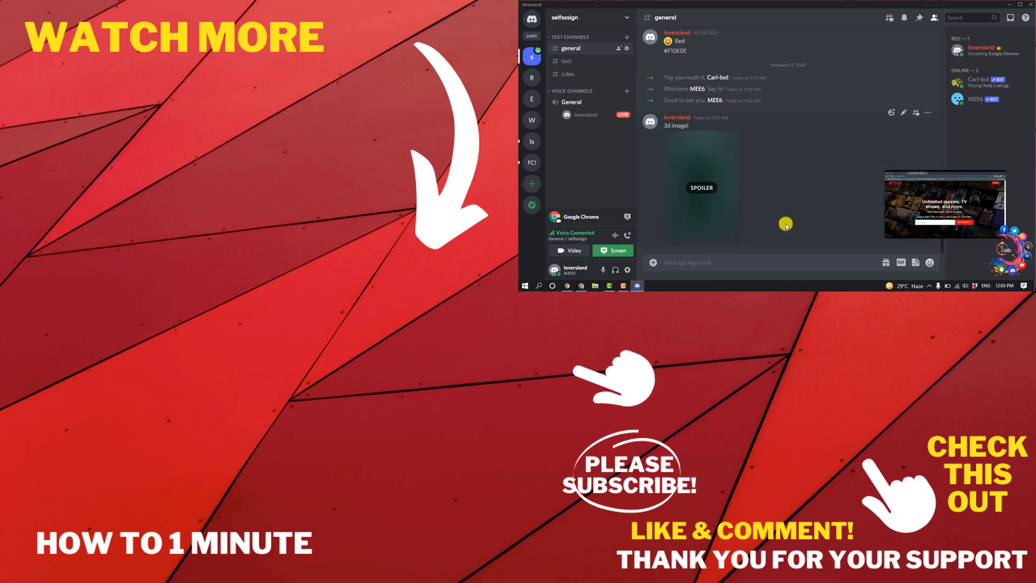
mouse_move(792, 175)
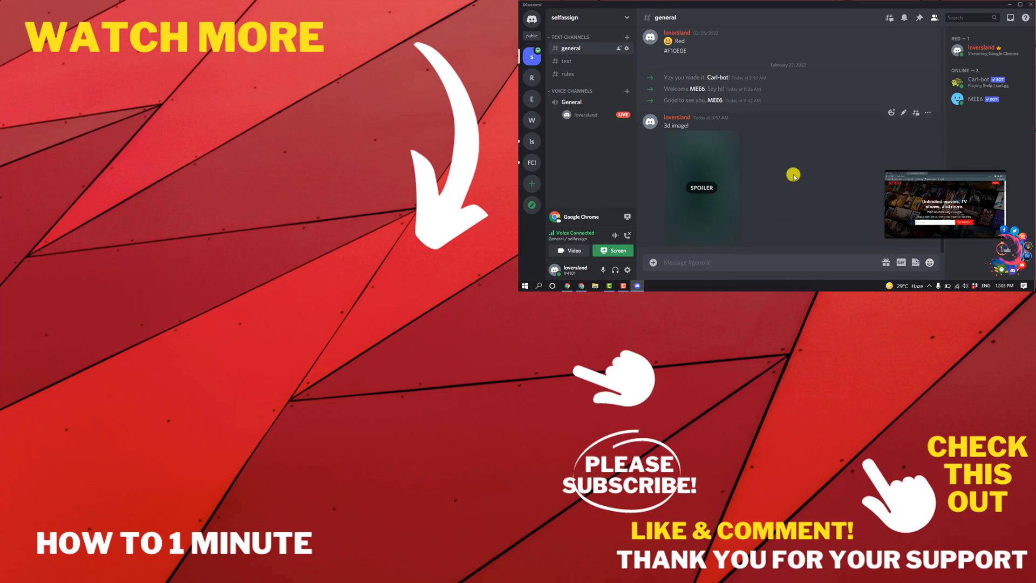